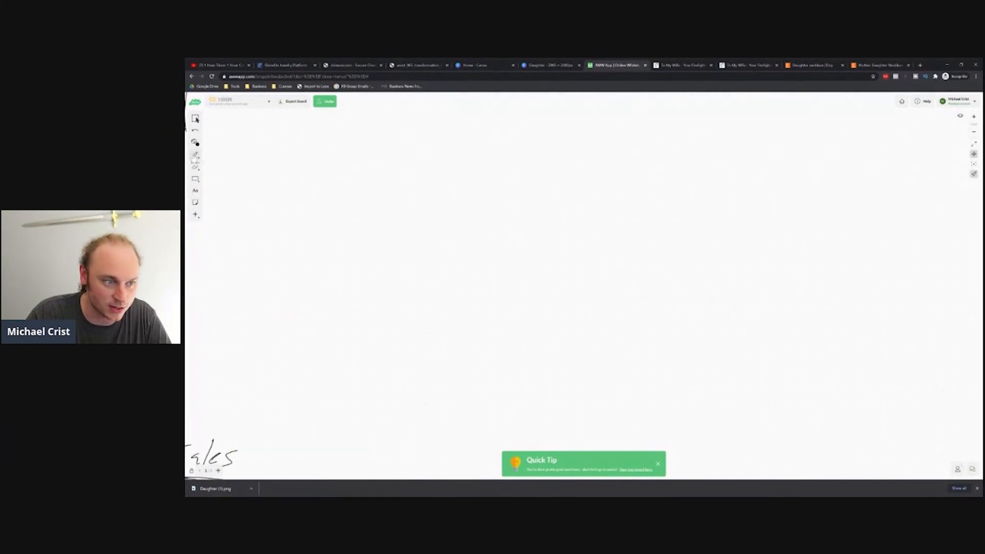
Switch to the freehand pen and begin writing 'Di' near the top of the canvas
left_click(195, 154)
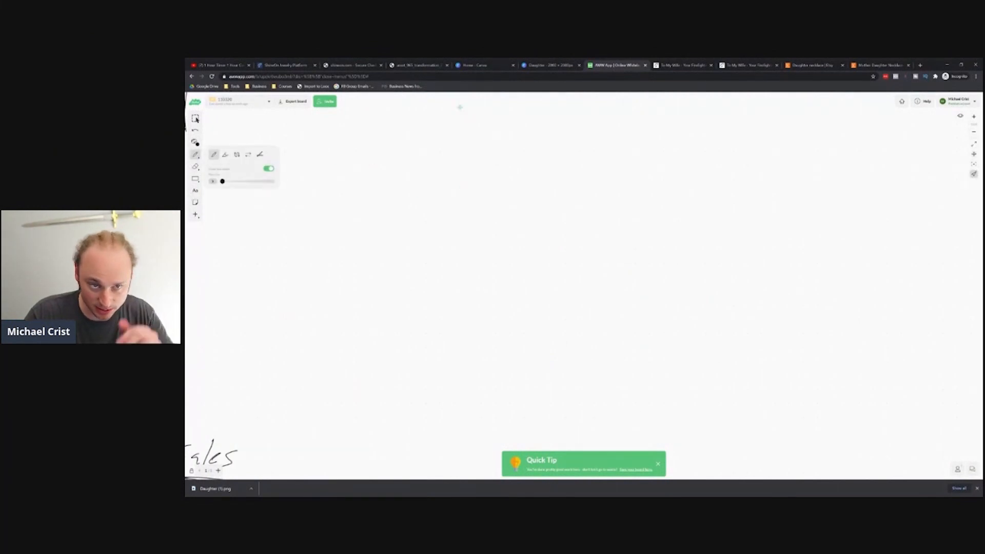
mouse_move(450, 151)
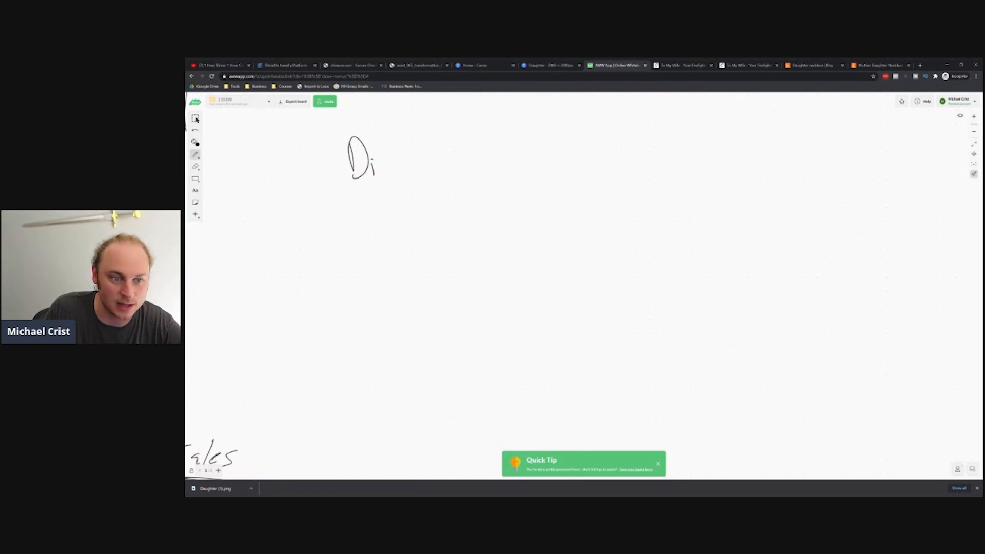
Finish handwriting 'Dirt Simple Retargeting' and underline it with a long line
left_click_drag(377, 160, 440, 160)
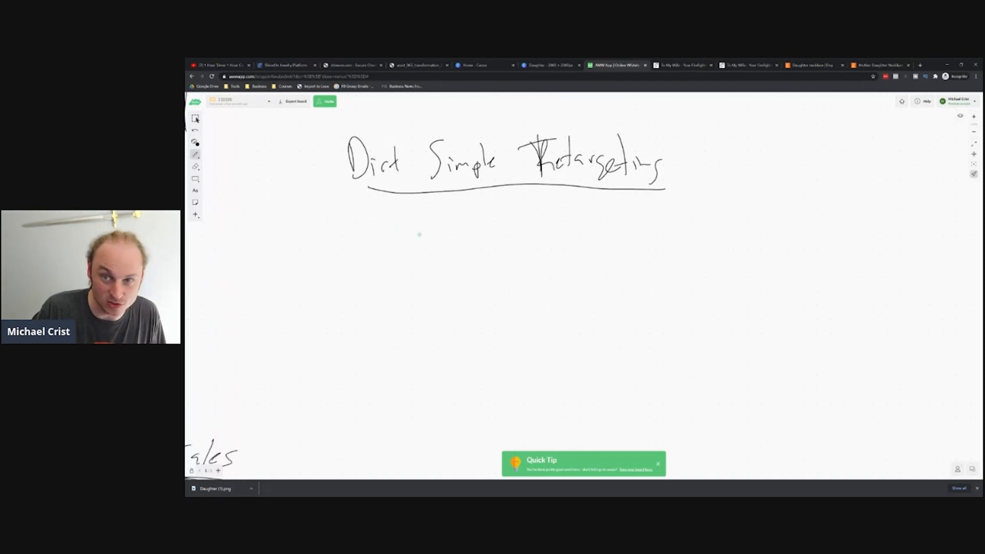
mouse_move(412, 243)
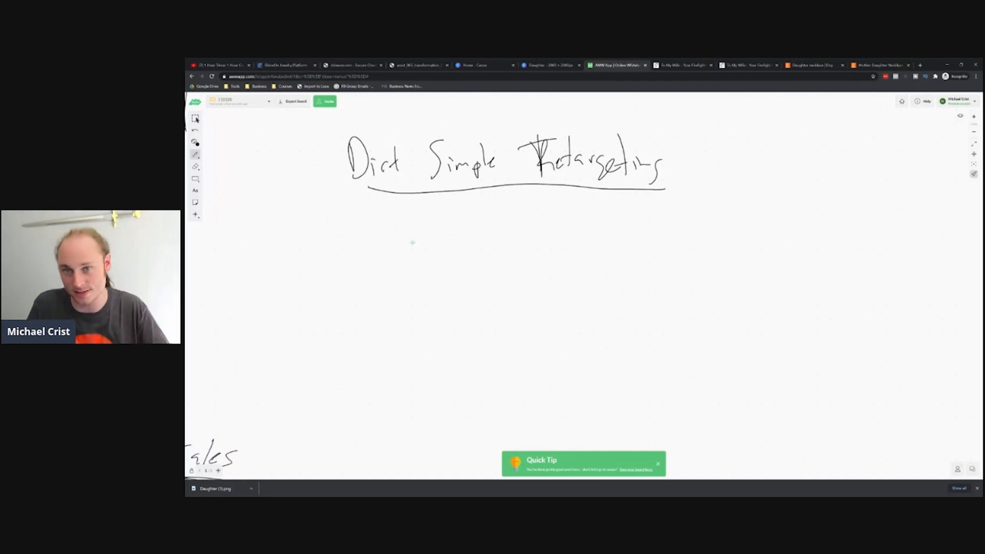